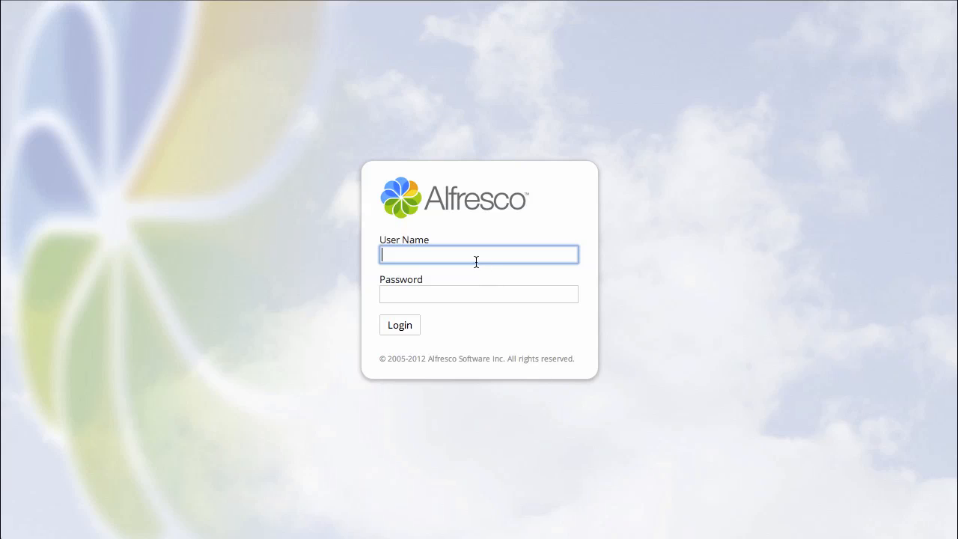
Step: Sign in to Alfresco Share as user jpotts
type("jpotts")
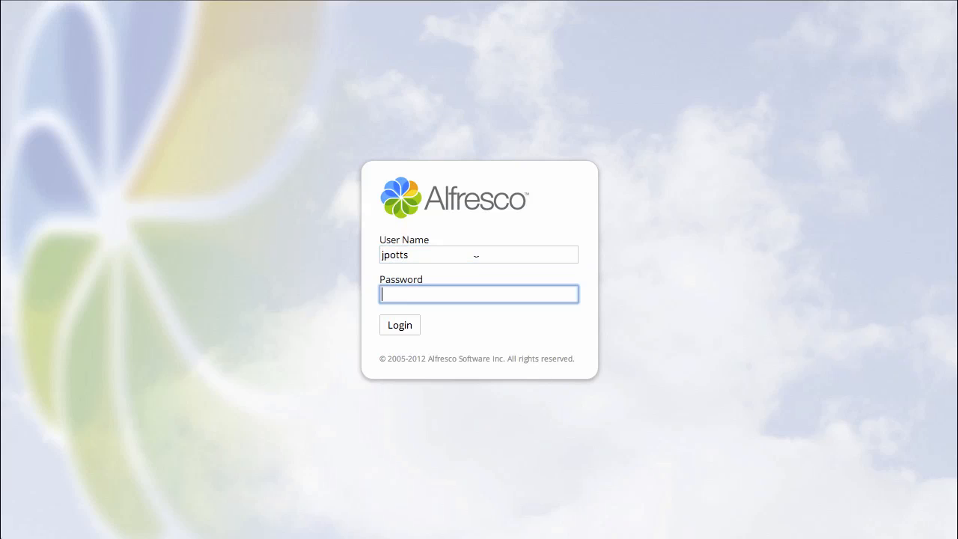
left_click(399, 325)
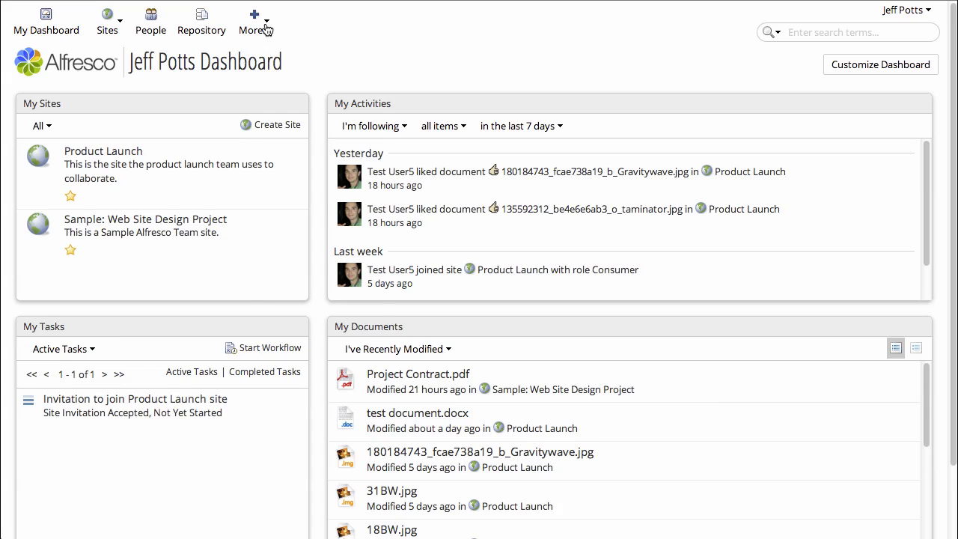
Step: Go to jpotts's My Profile page from the user menu and switch it to edit mode
left_click(254, 23)
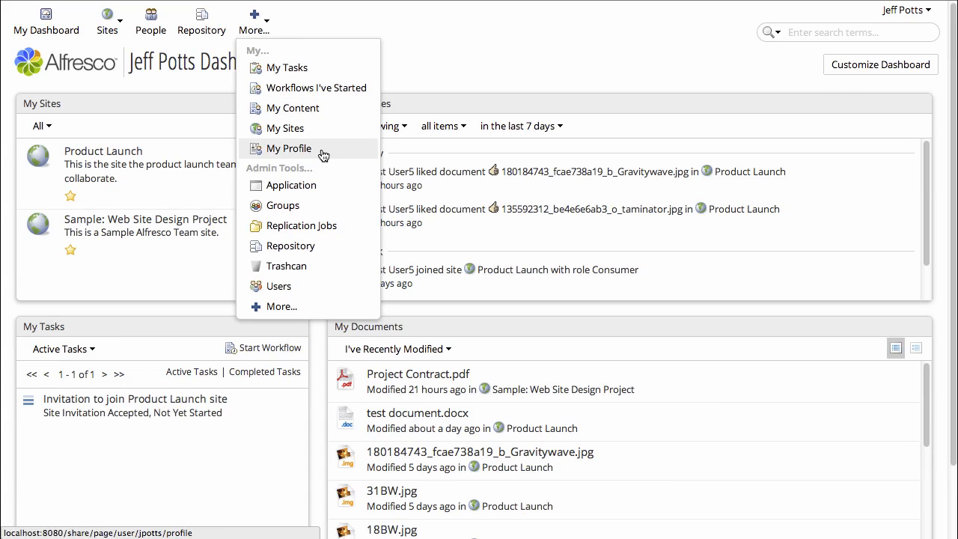
mouse_move(341, 154)
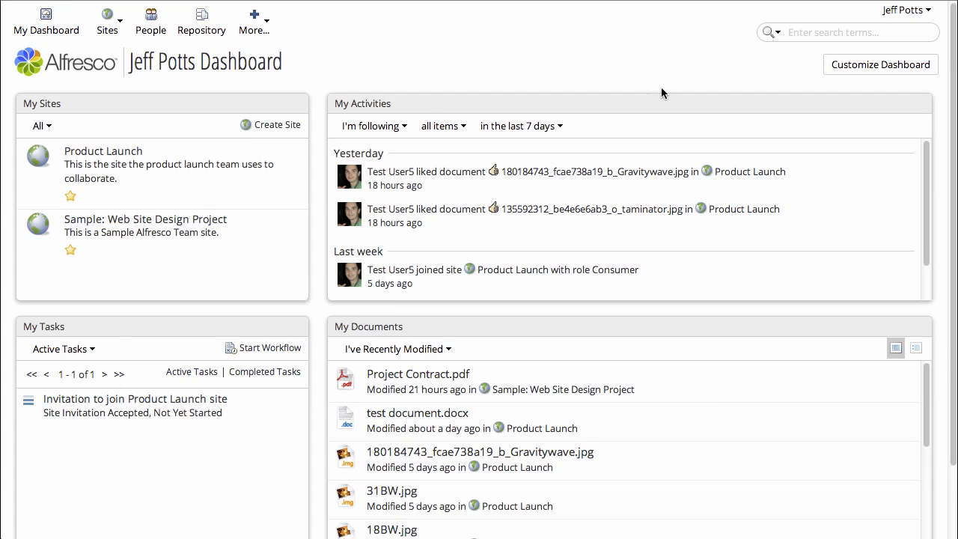
left_click(904, 10)
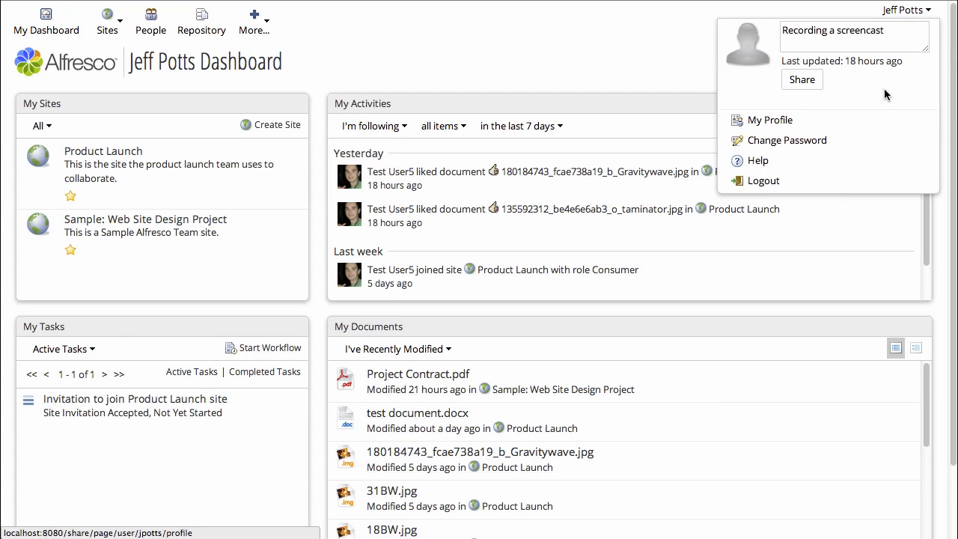
mouse_move(847, 123)
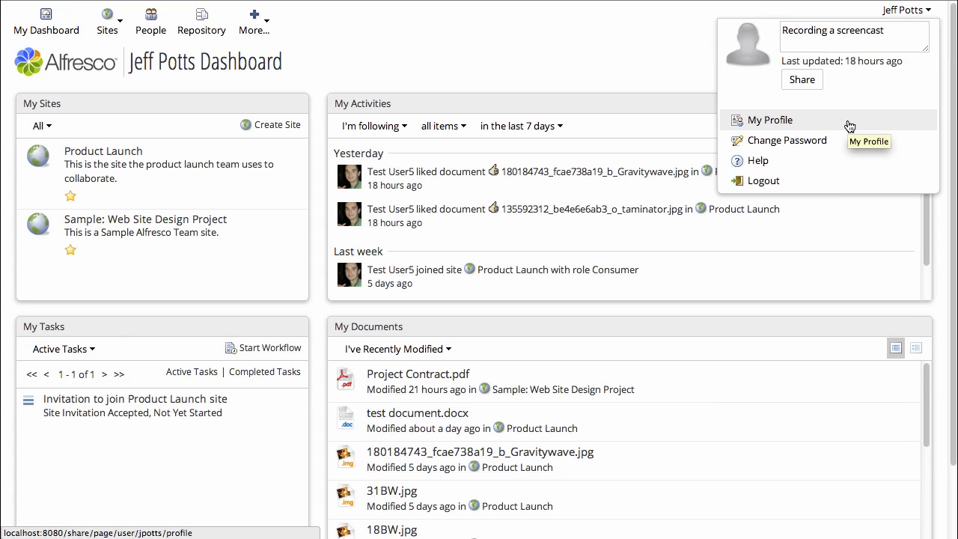
left_click(768, 120)
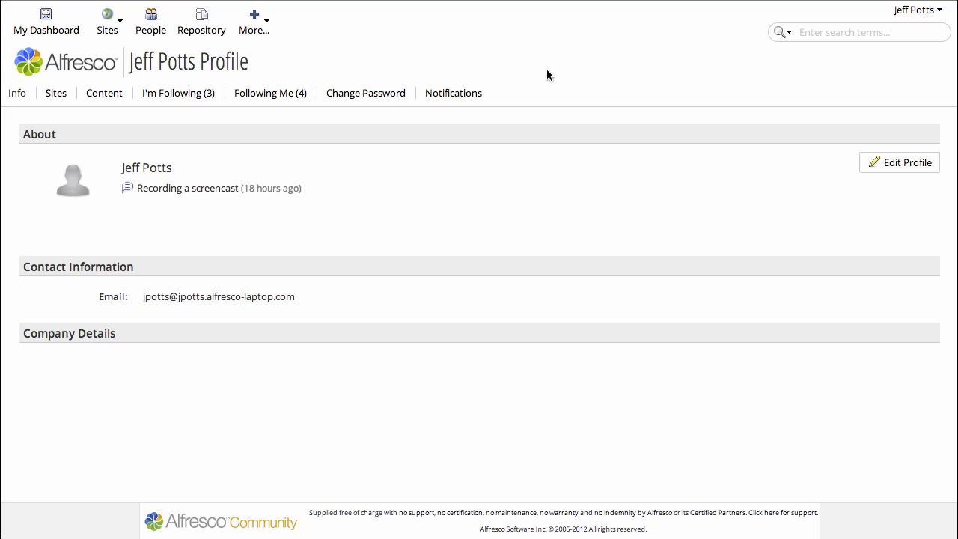
mouse_move(826, 227)
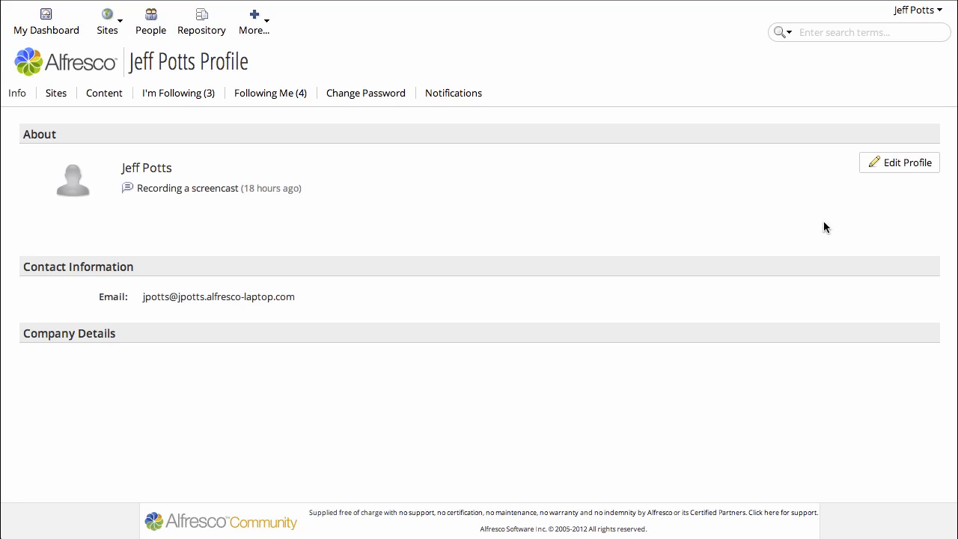
left_click(899, 163)
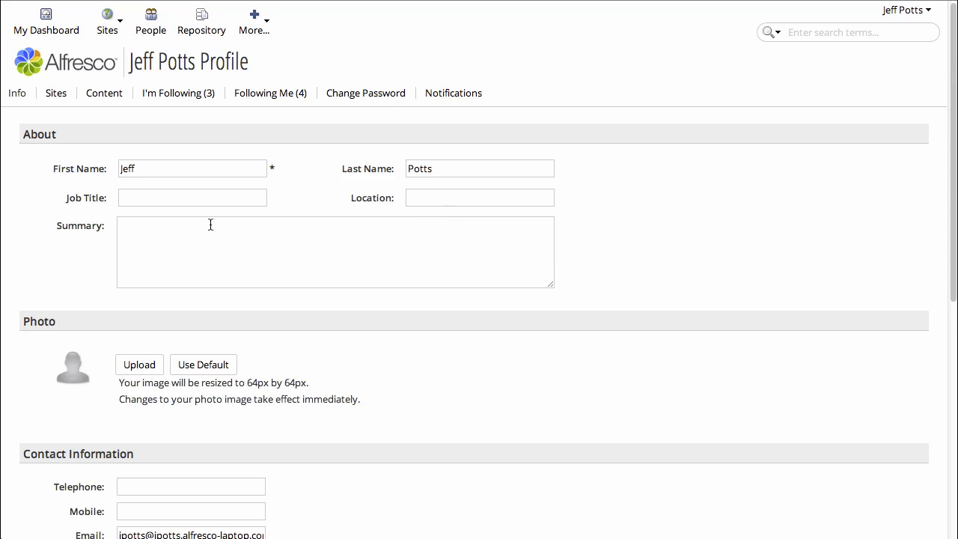
Step: Enter job title Chief Community Officer and location Dallas, TX, then start a photo upload
left_click(192, 197)
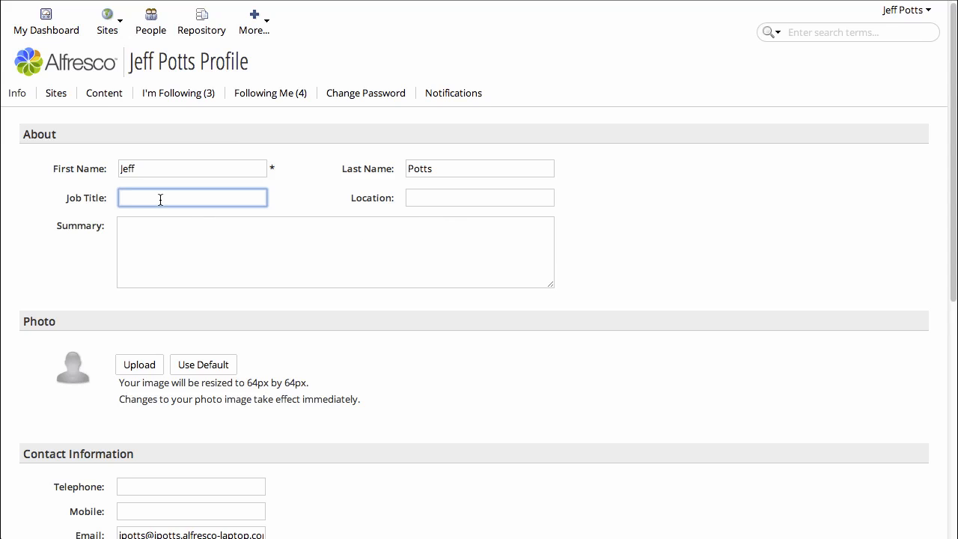
type("Chief Community Officer")
left_click(479, 198)
type("D")
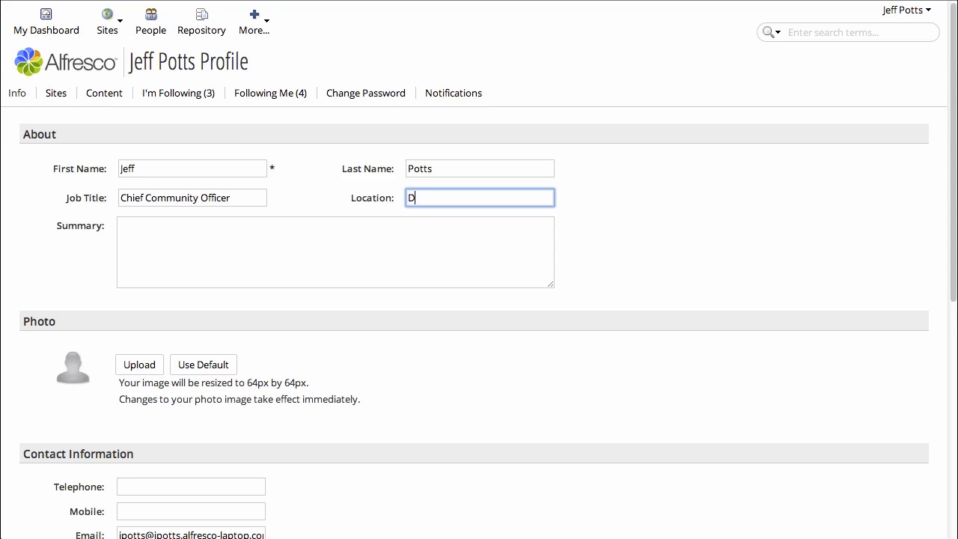
type("allas, TX")
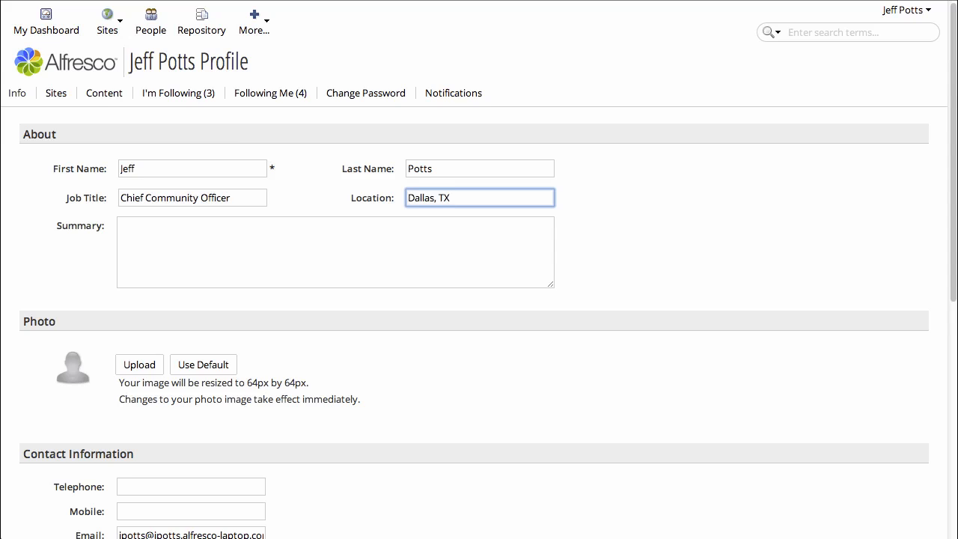
mouse_move(382, 392)
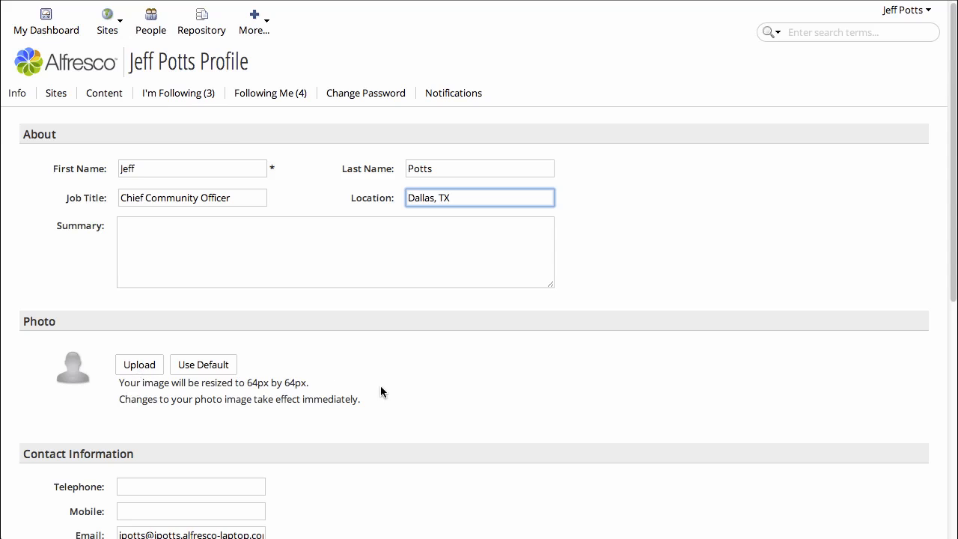
left_click(139, 364)
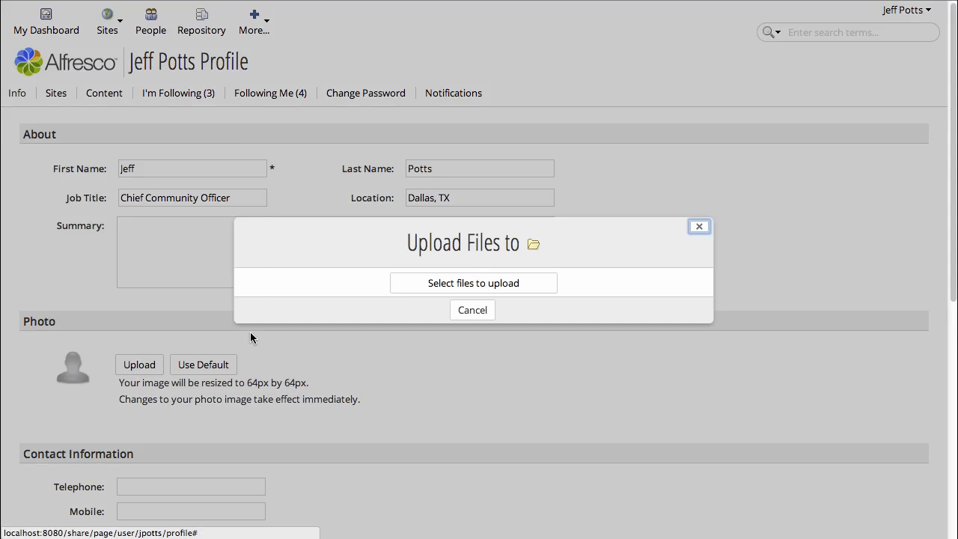
Step: Select the image file to upload as the profile photo
left_click(473, 283)
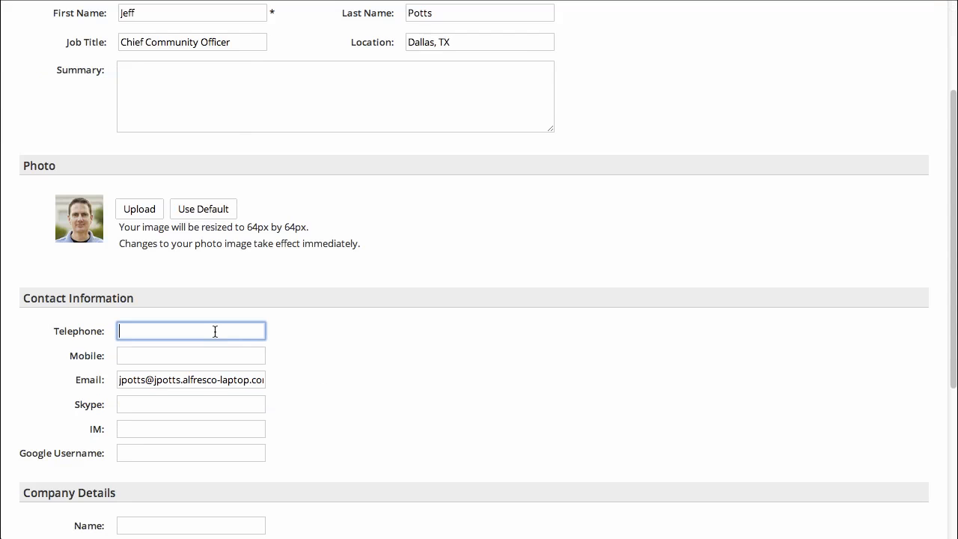
type("972-555-121")
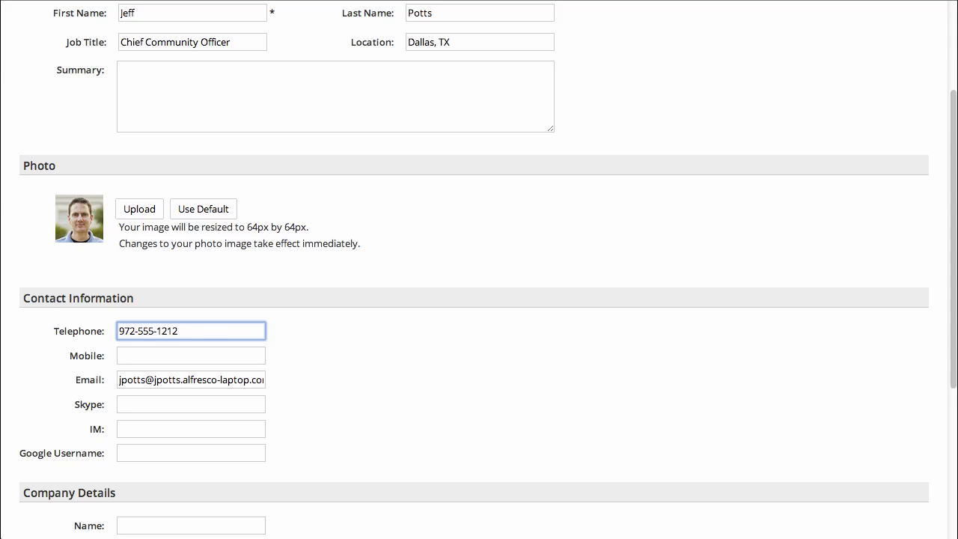
type("214-555")
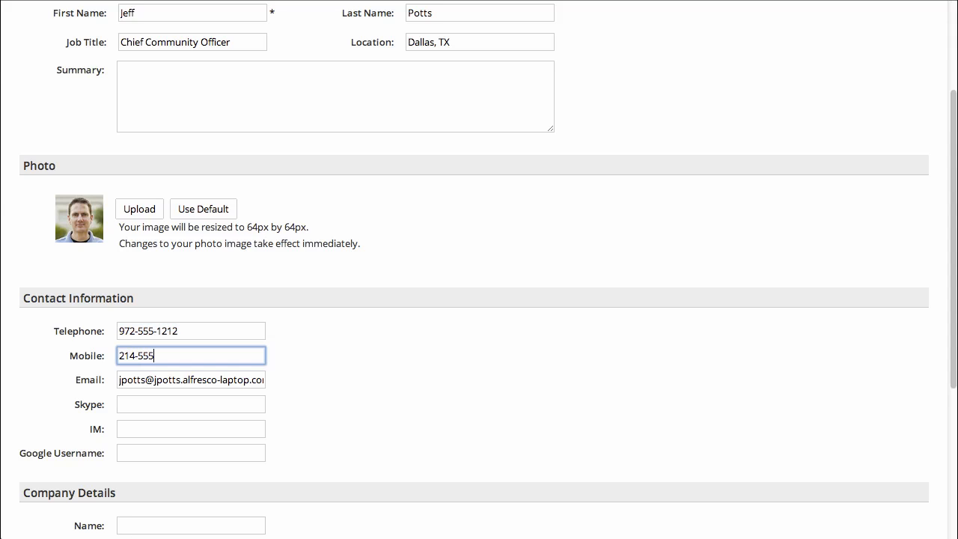
type("-1212")
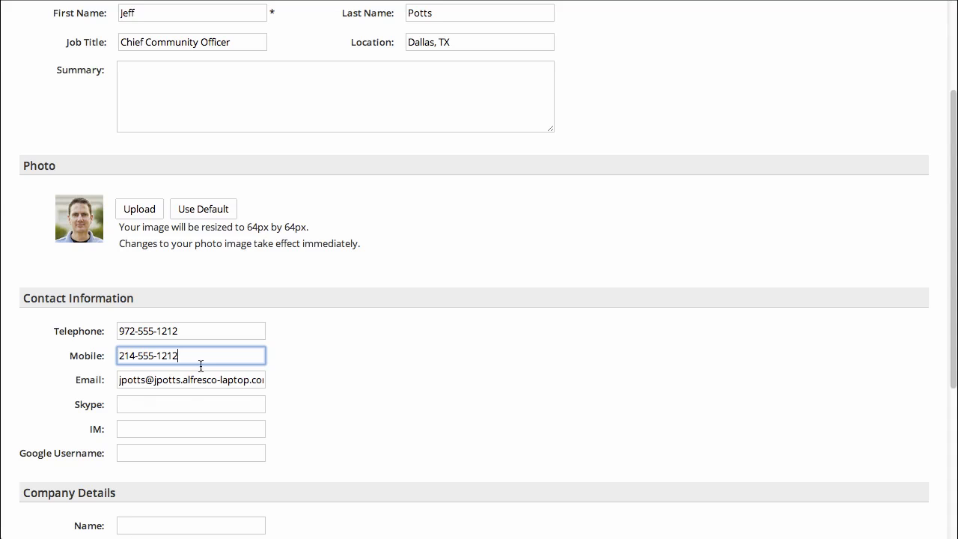
left_click(190, 403)
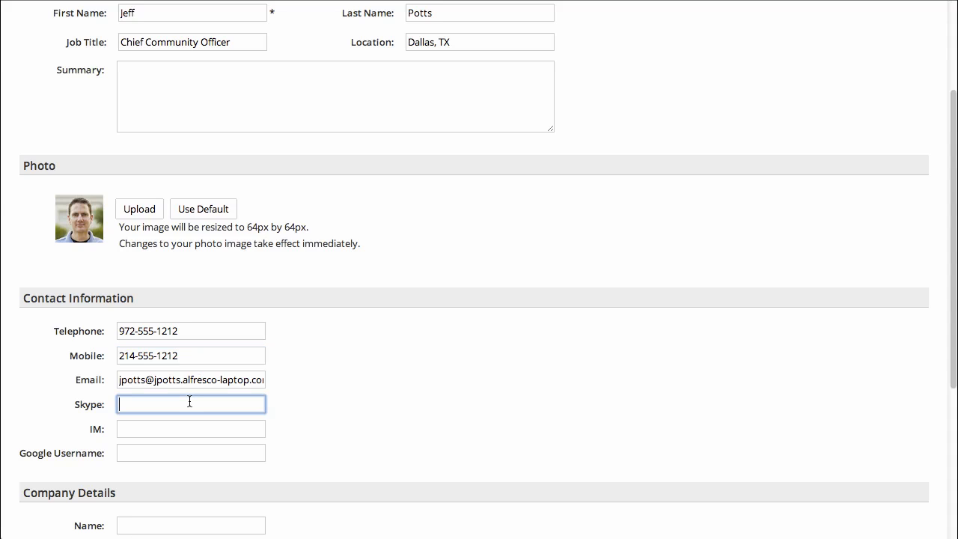
scroll("down", 3)
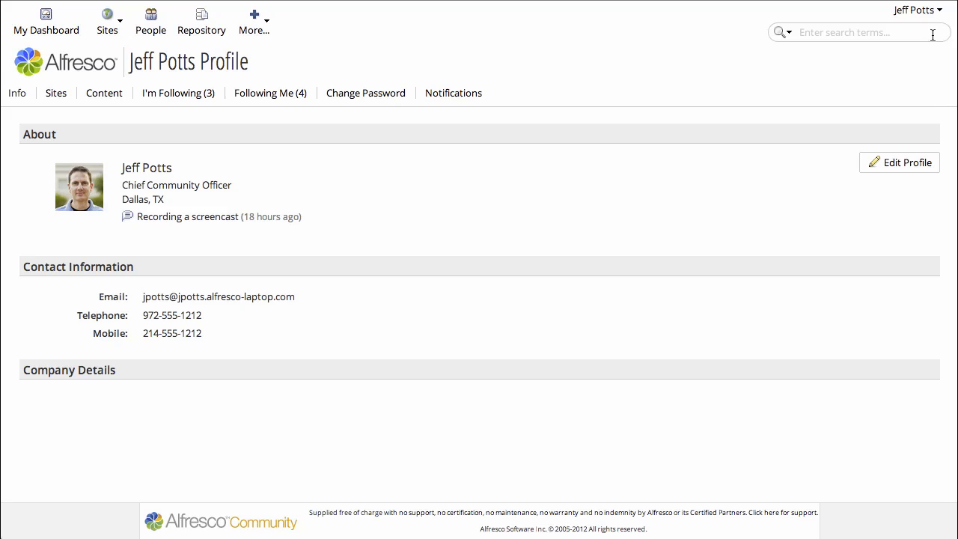
Step: Replace the status message with 'Updating my profile' and share it
left_click(913, 10)
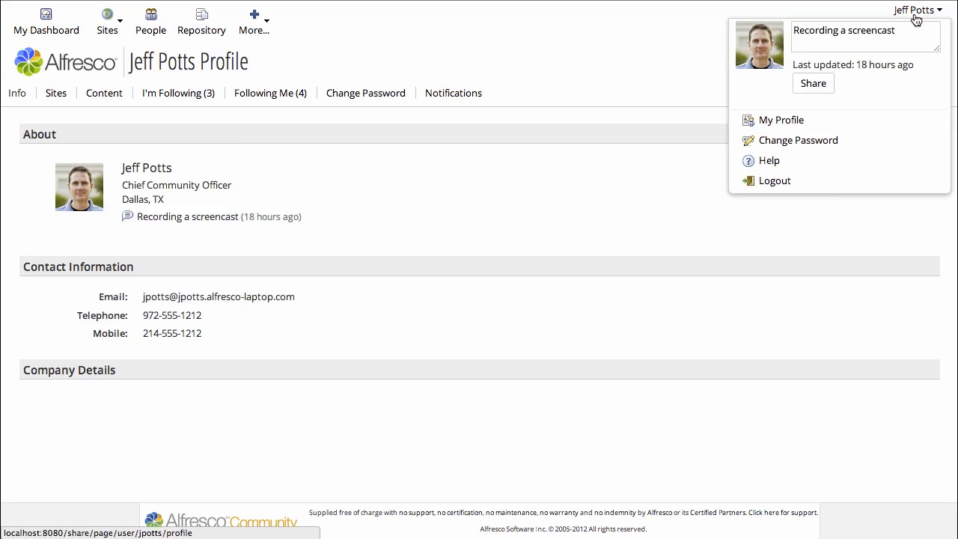
left_click(864, 39)
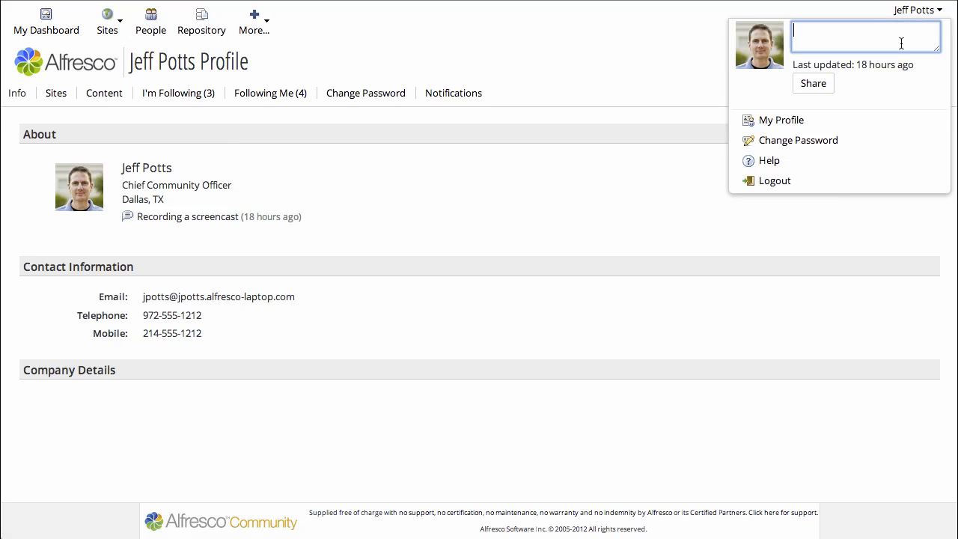
type("Updating my profile")
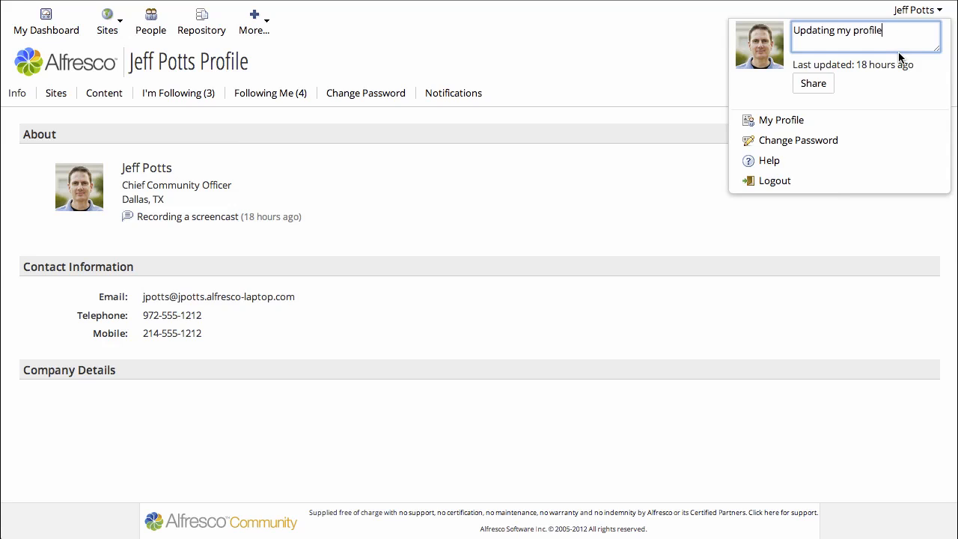
left_click(813, 83)
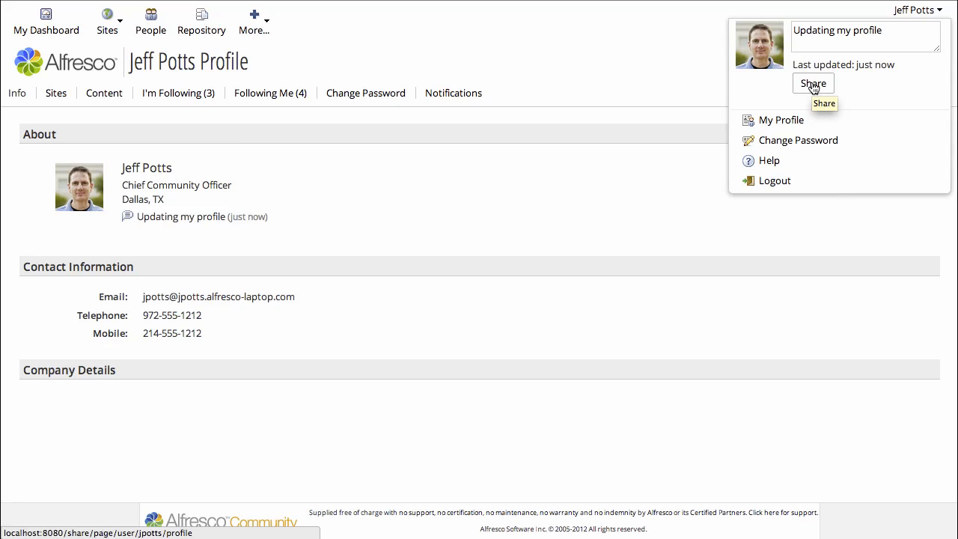
mouse_move(150, 31)
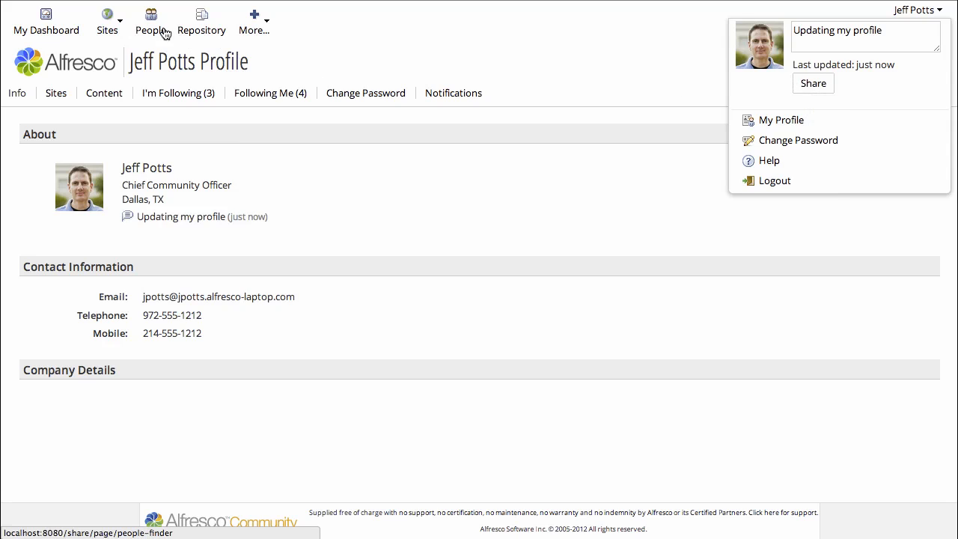
Step: Open People Finder and search for people with location:Dallas
left_click(151, 20)
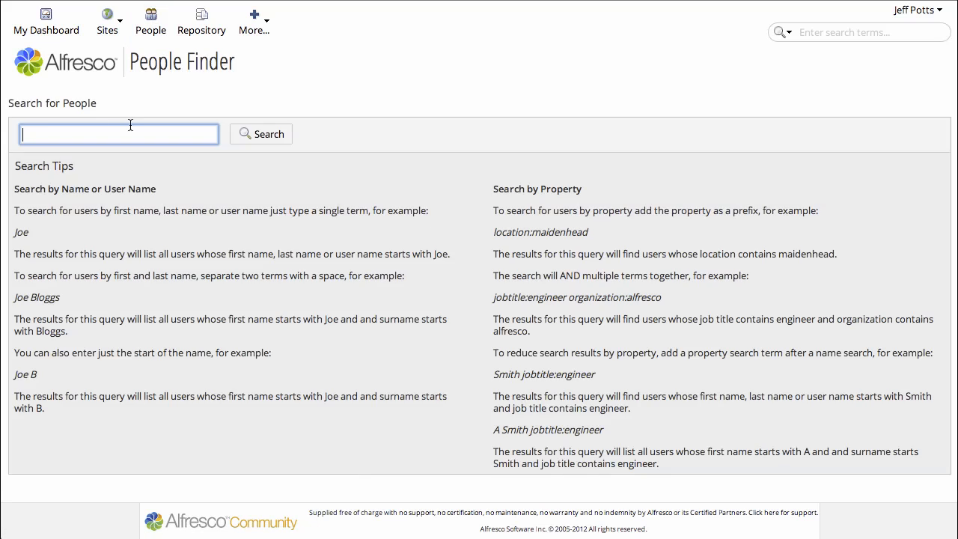
type("location:Dall")
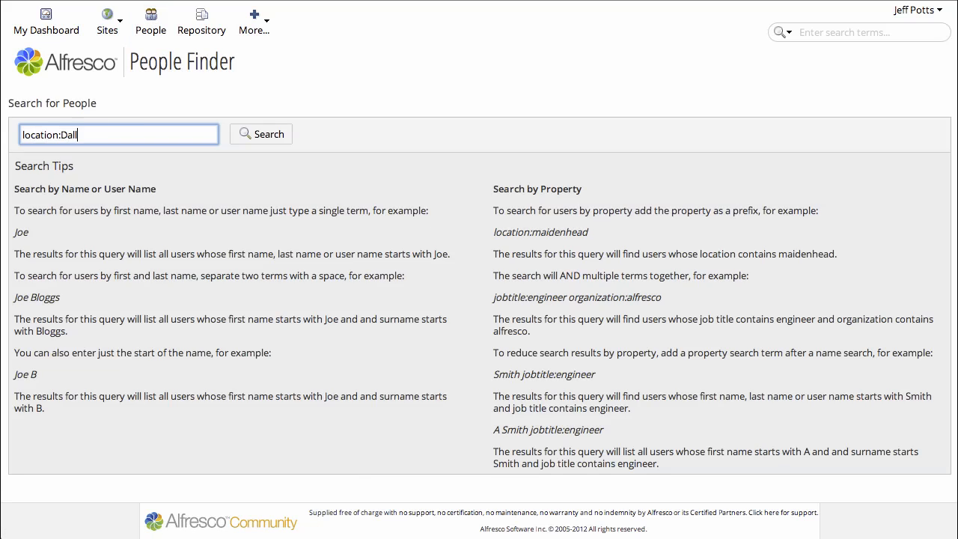
type("as")
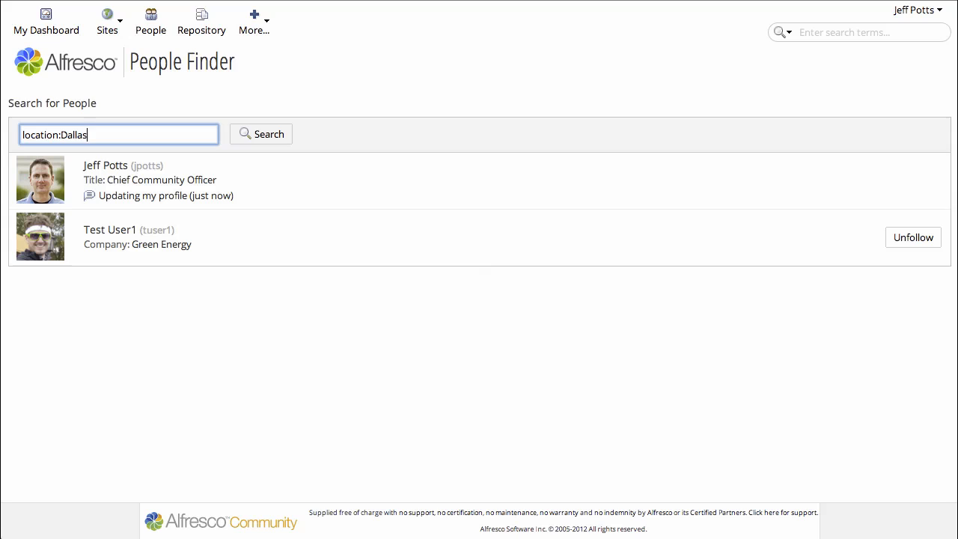
key("BackSpace")
type("Austin")
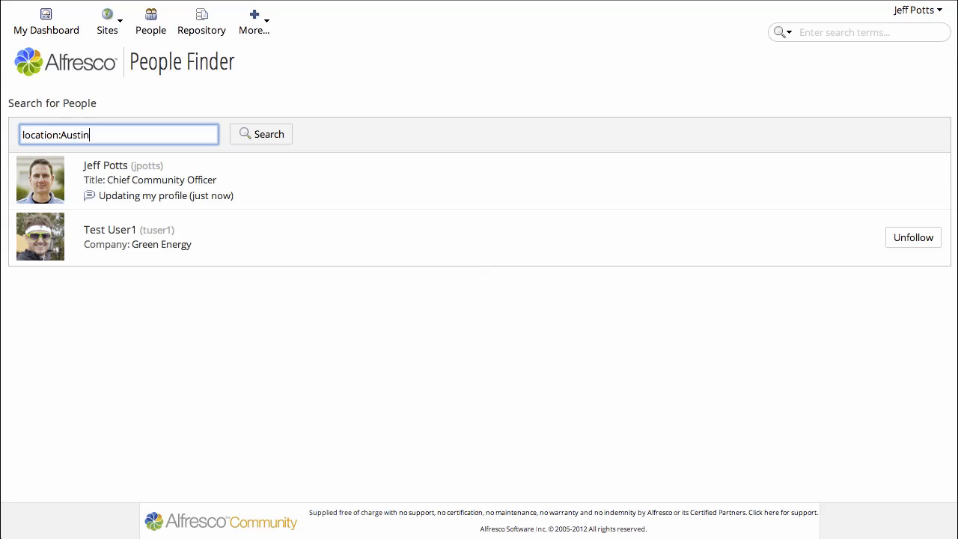
Step: Change the query to location:Friday+Harbor to find the person there
left_click(260, 134)
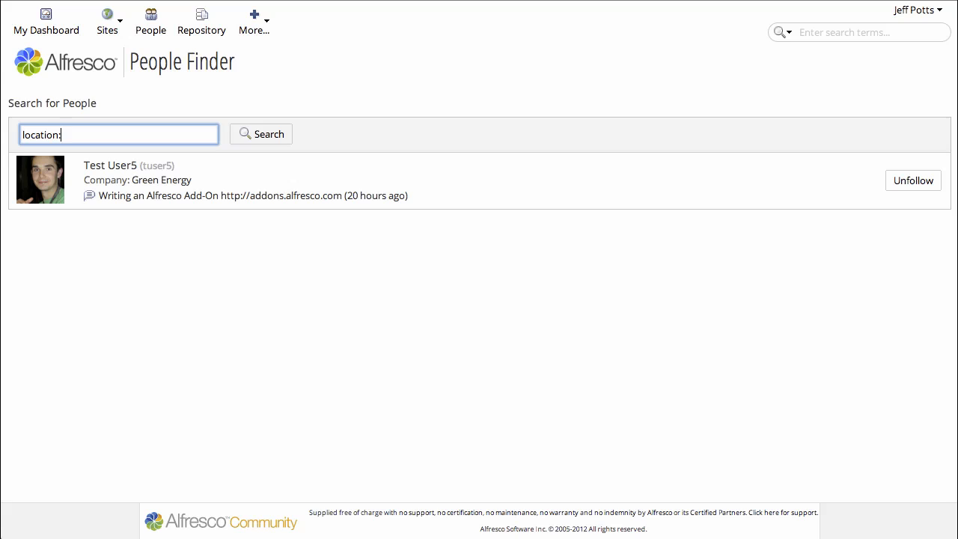
type("Friday")
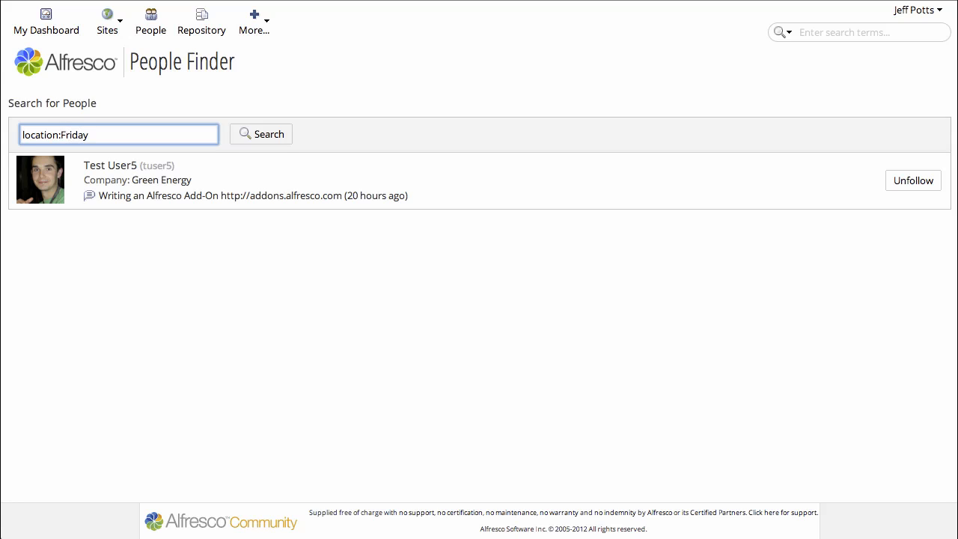
type("+Harbor")
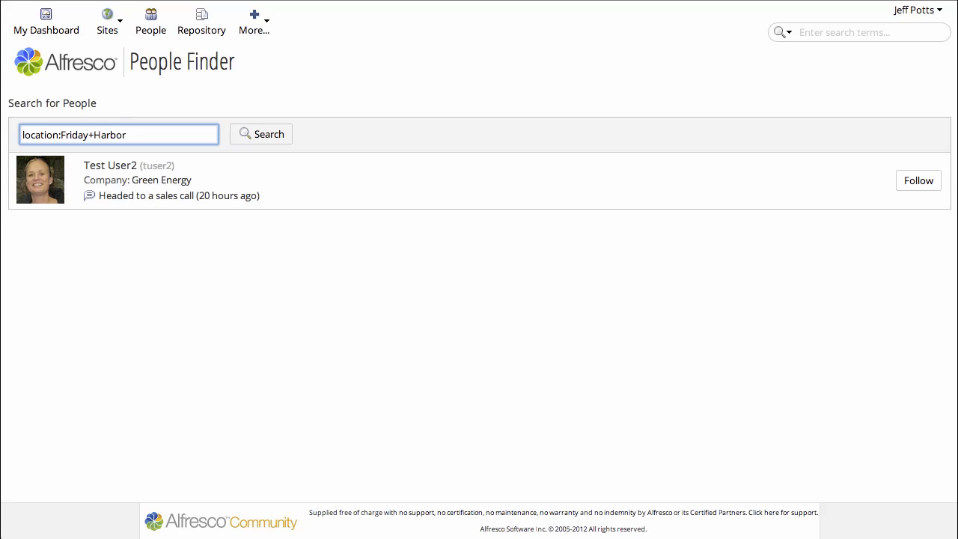
key("BackSpace")
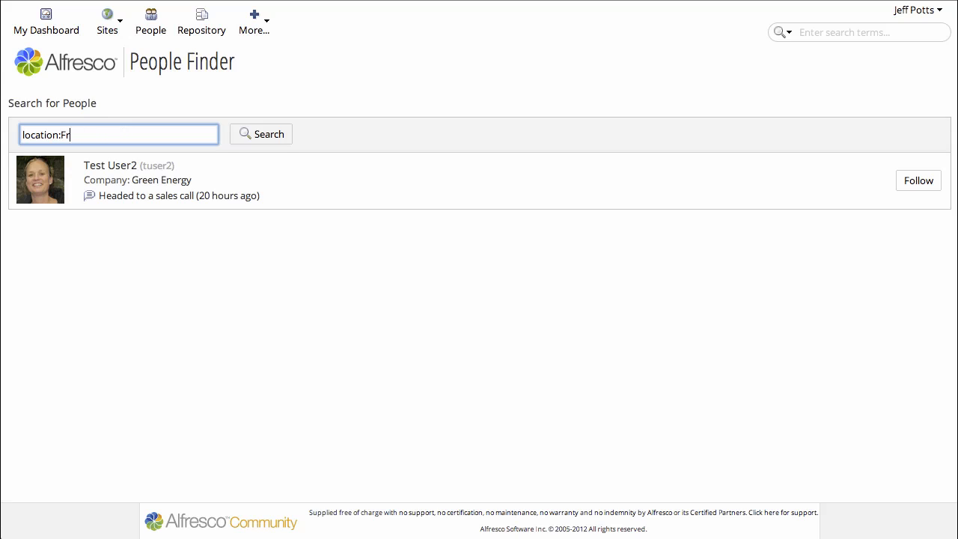
Step: Search People Finder for jobtitle:Community, then reload the People page
type("jb")
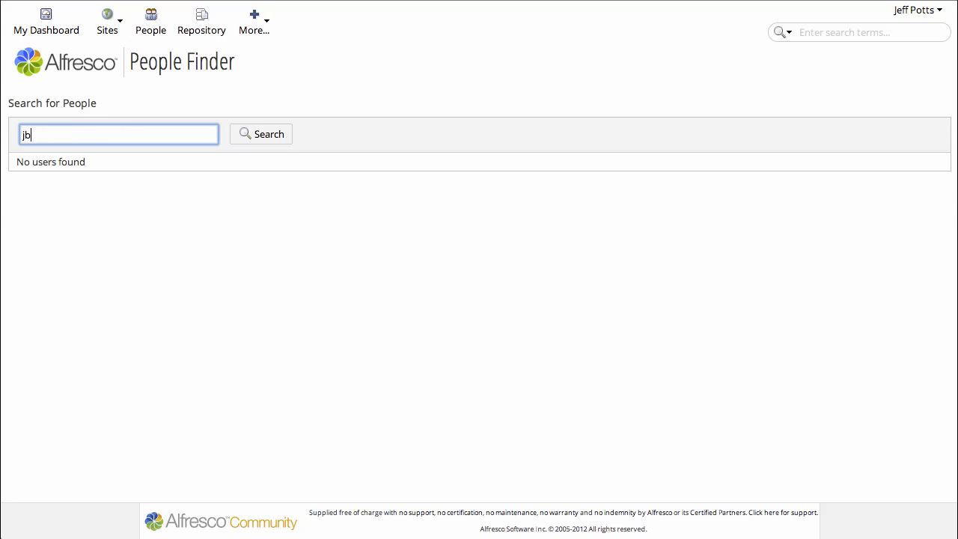
type("jobtitle:Community")
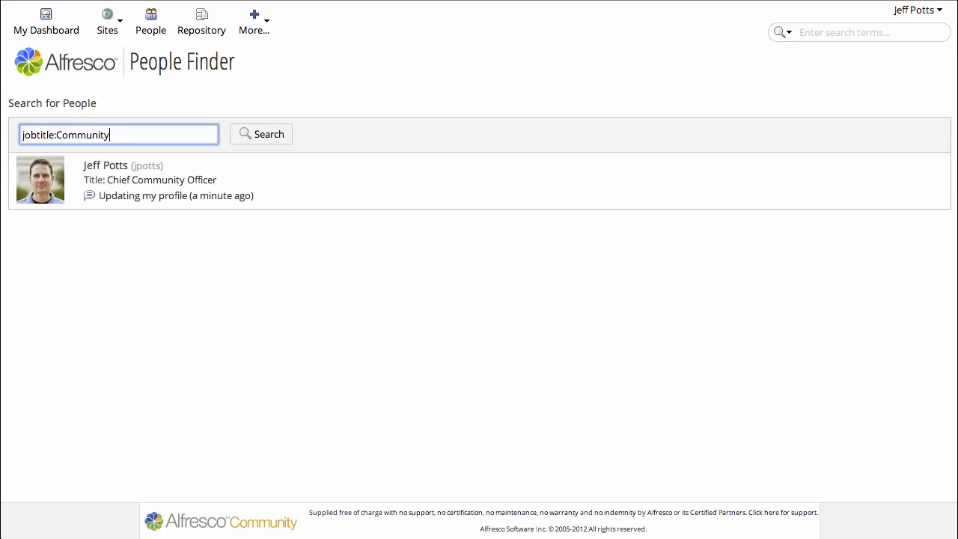
mouse_move(131, 124)
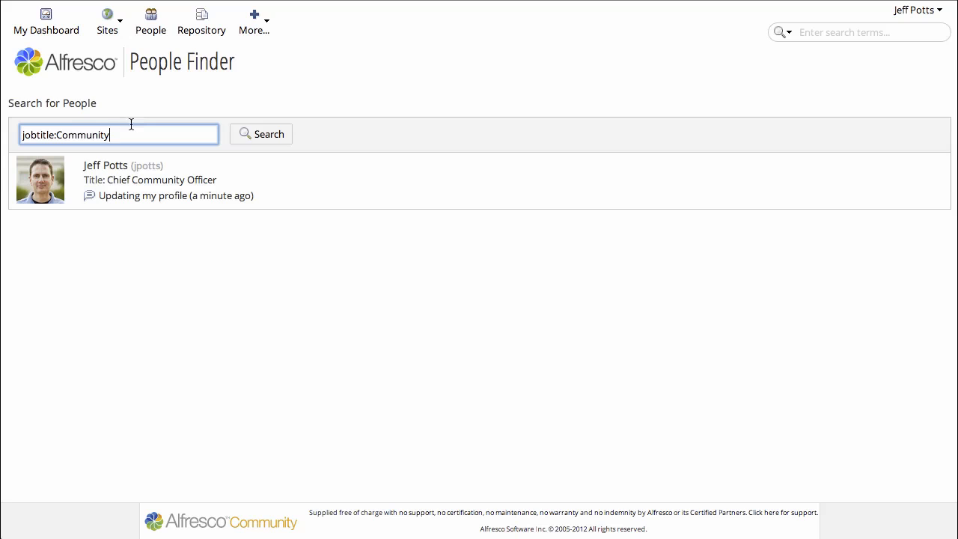
mouse_move(143, 61)
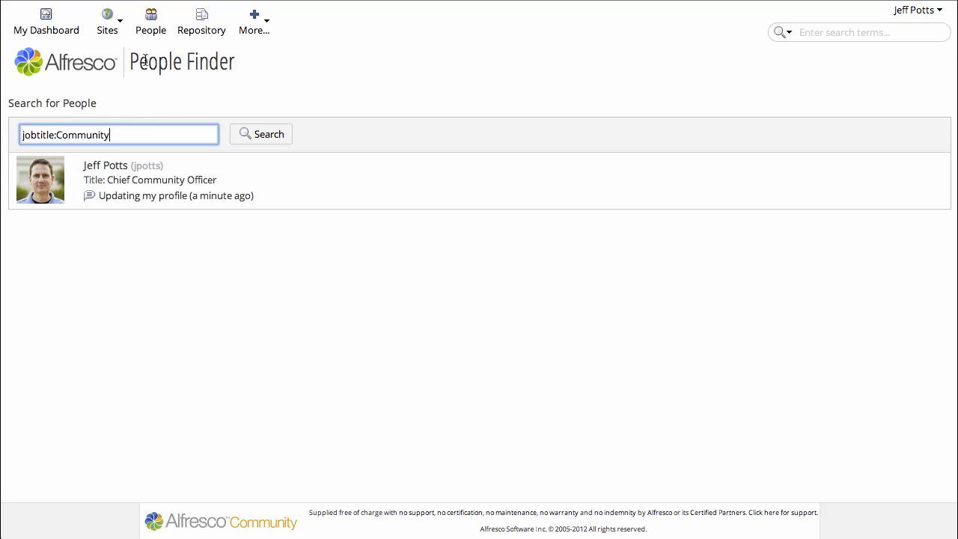
left_click(150, 16)
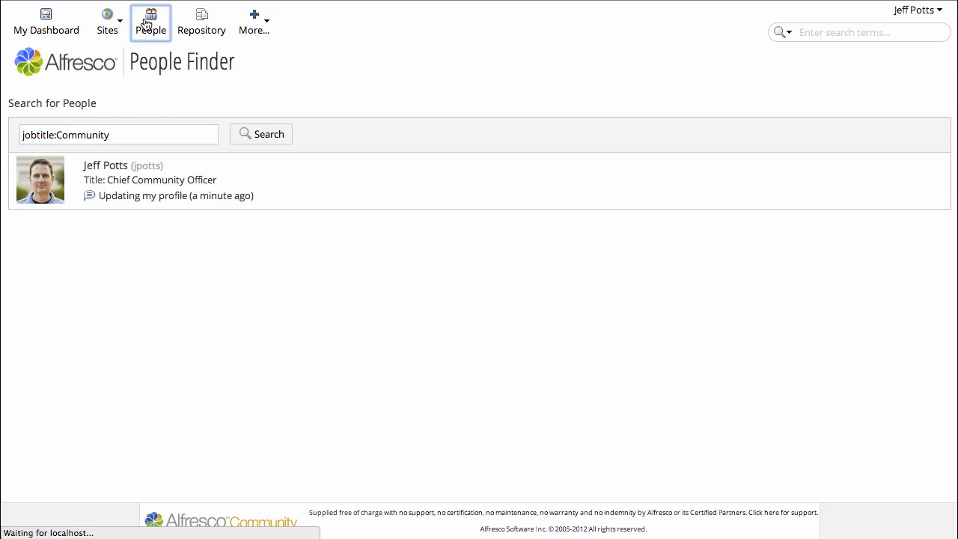